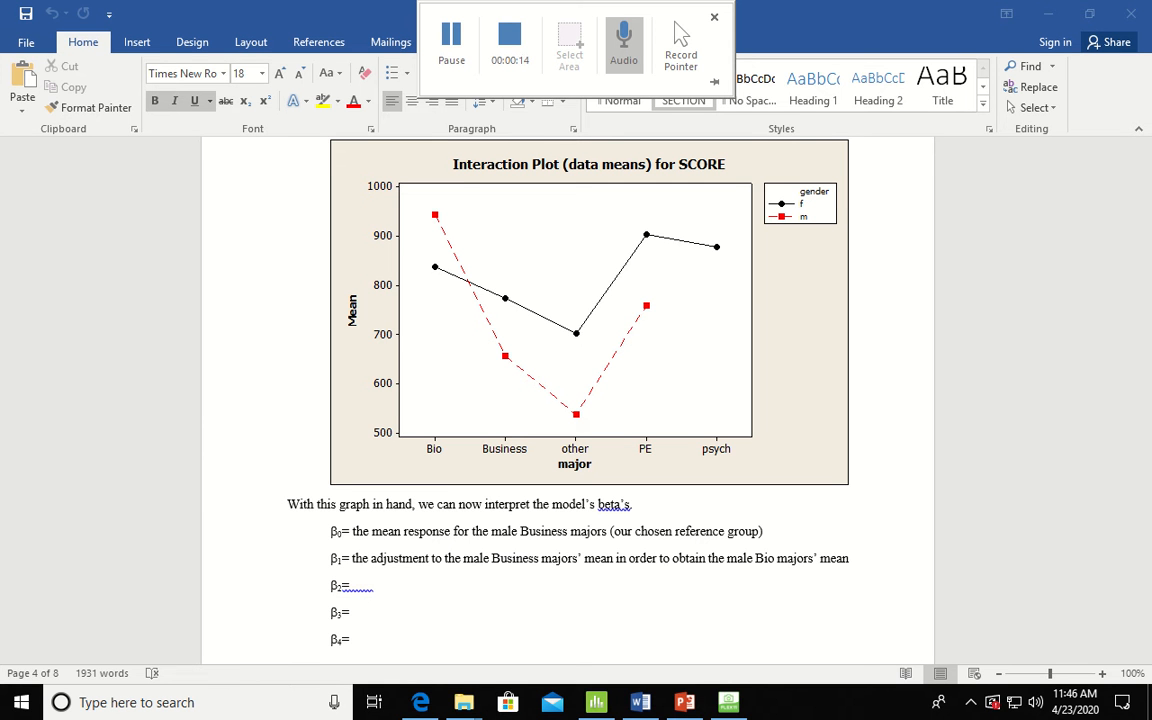
Switch from the Word interaction plot to the HoverCam live view of the hand-drawn plot with coloured rods
left_click(714, 17)
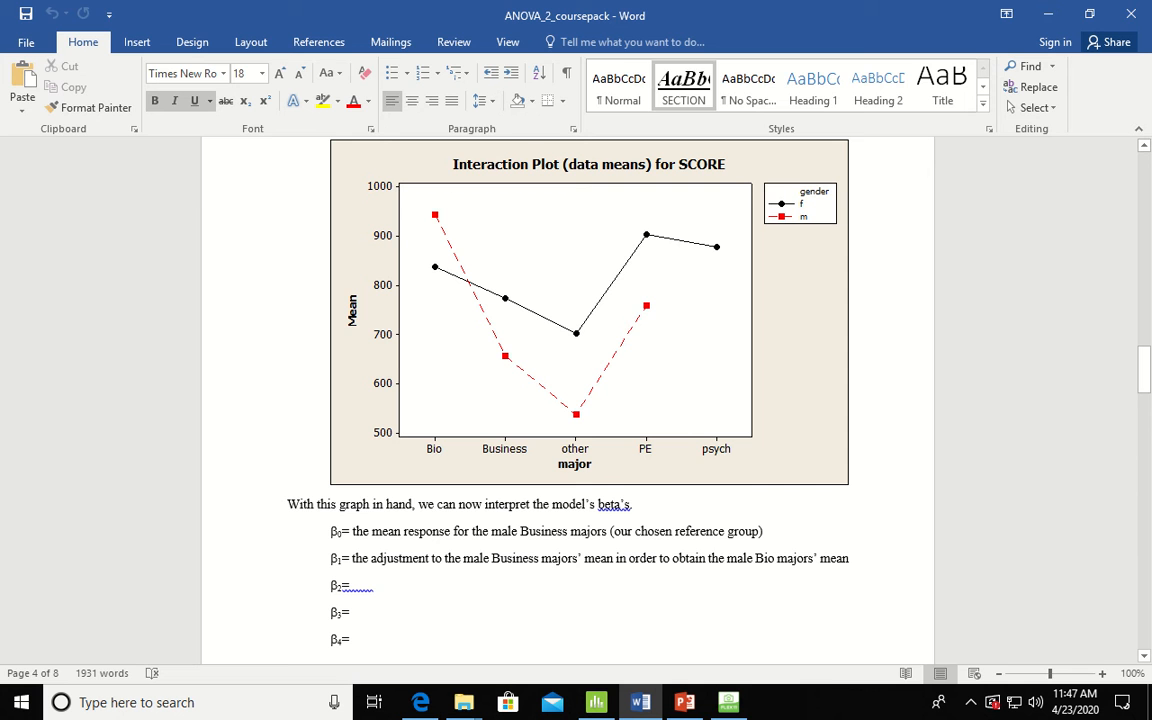
left_click(728, 702)
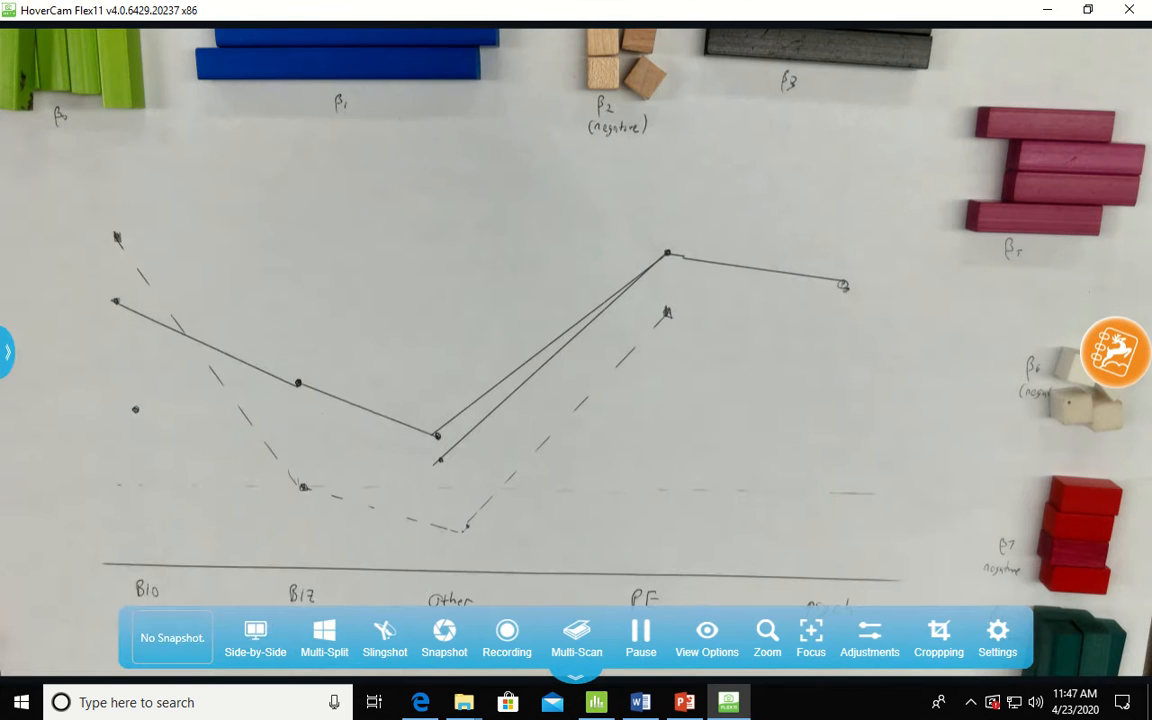